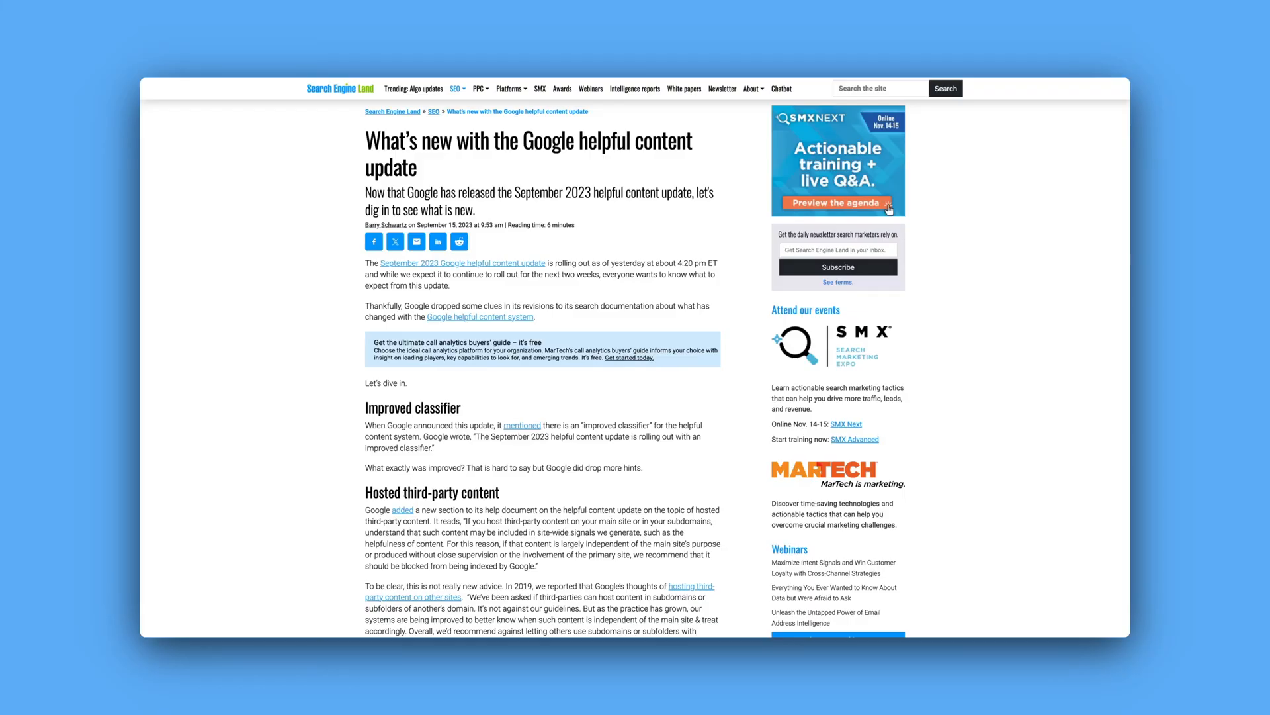
Scroll down through the Search Engine Land helpful content update article
{"action": "scroll", "scroll_direction": "down", "scroll_amount": 3}
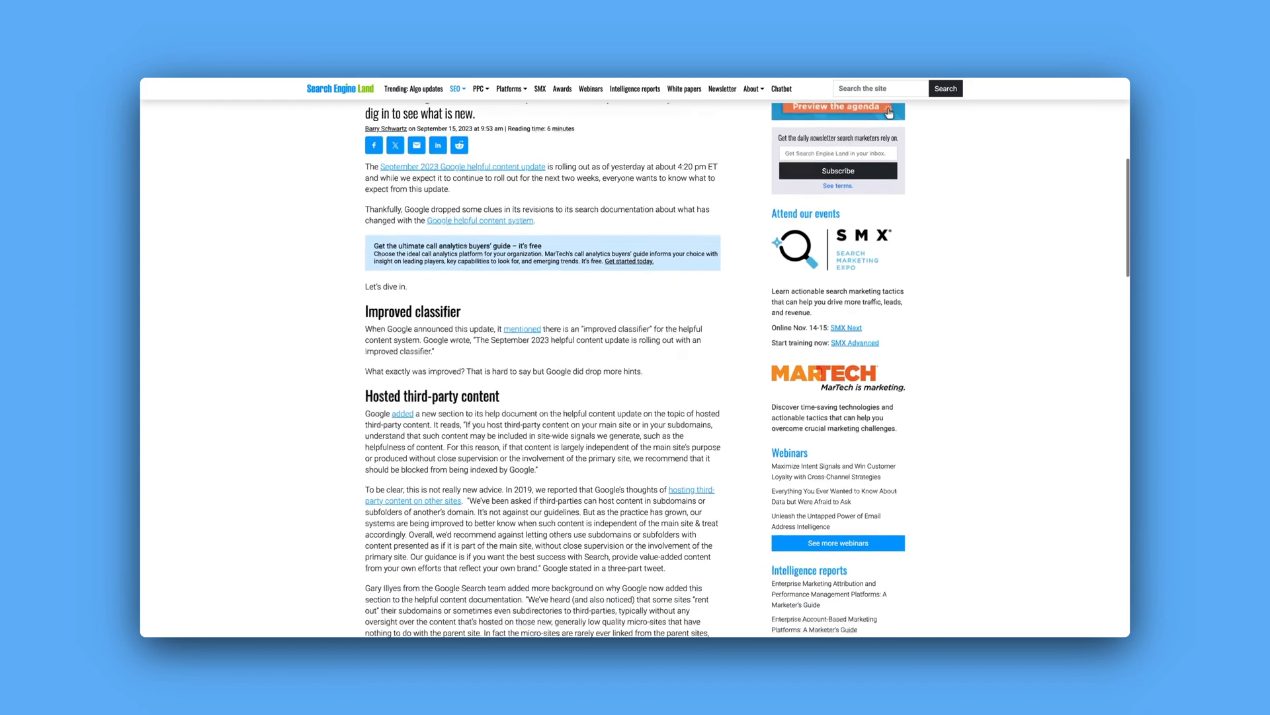
{"action": "scroll", "scroll_direction": "down", "scroll_amount": 3}
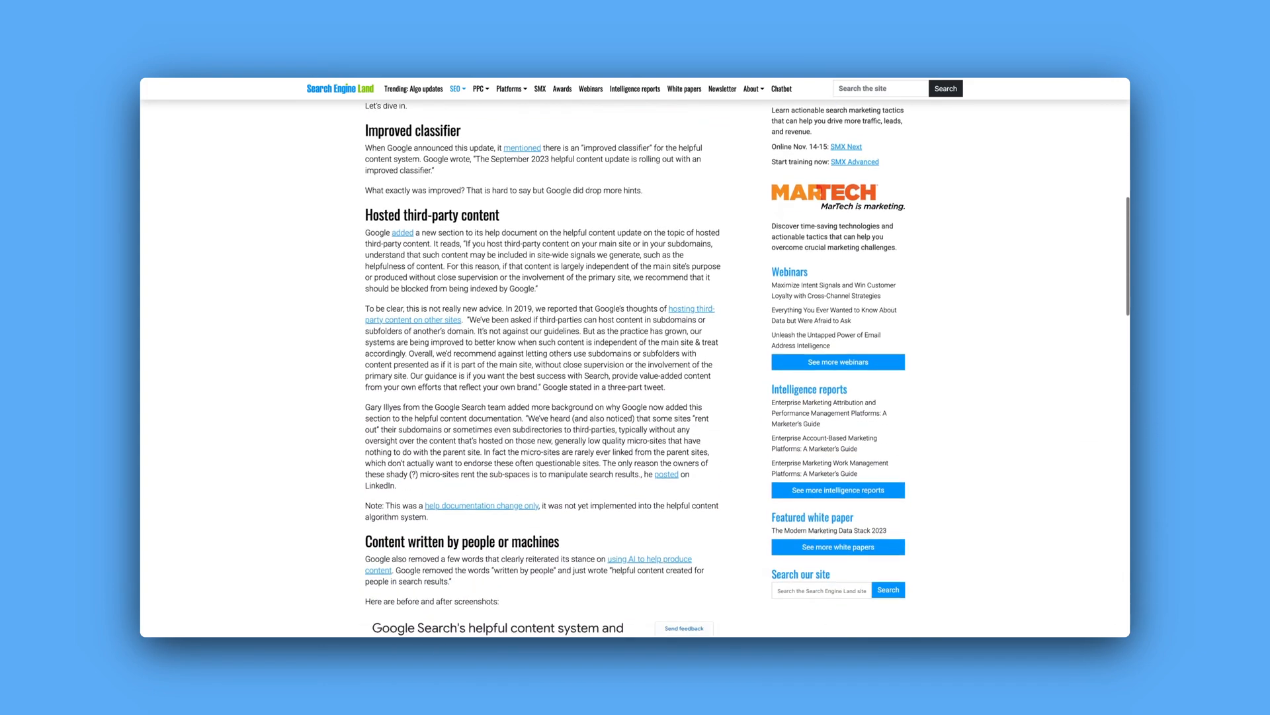
{"action": "scroll", "scroll_direction": "down", "scroll_amount": 3}
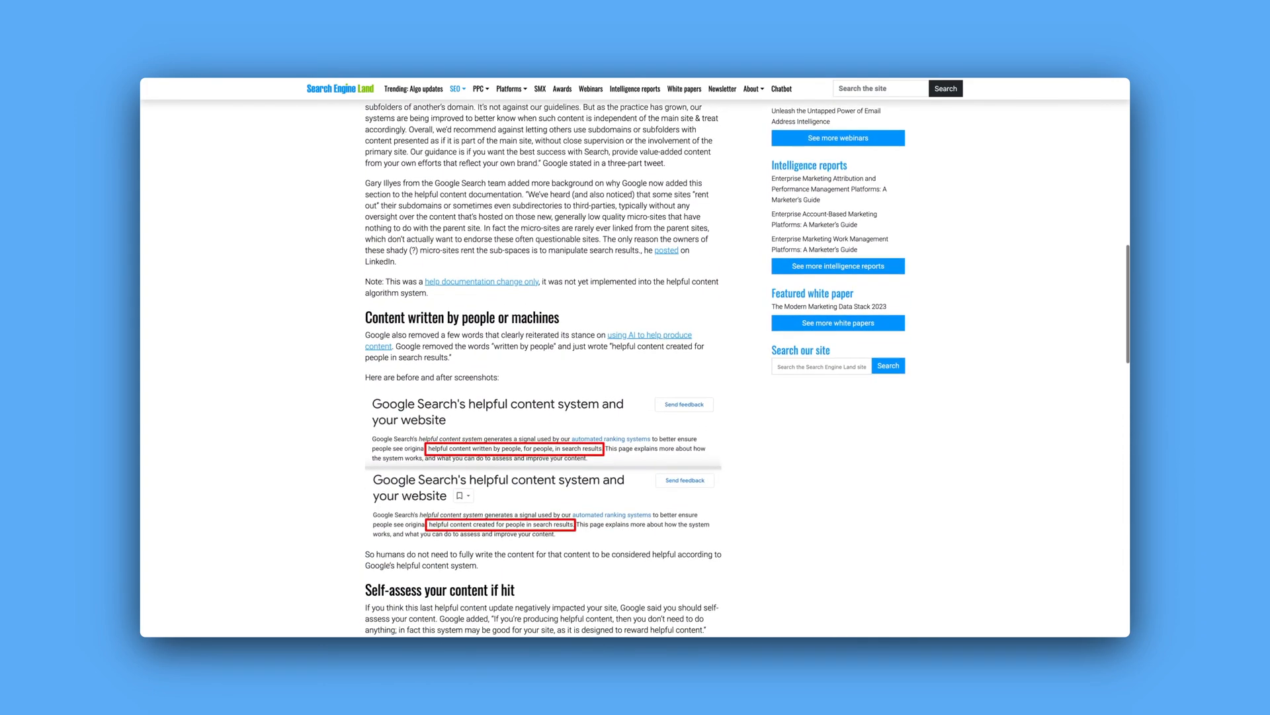
{"action": "scroll", "scroll_direction": "down", "scroll_amount": 3}
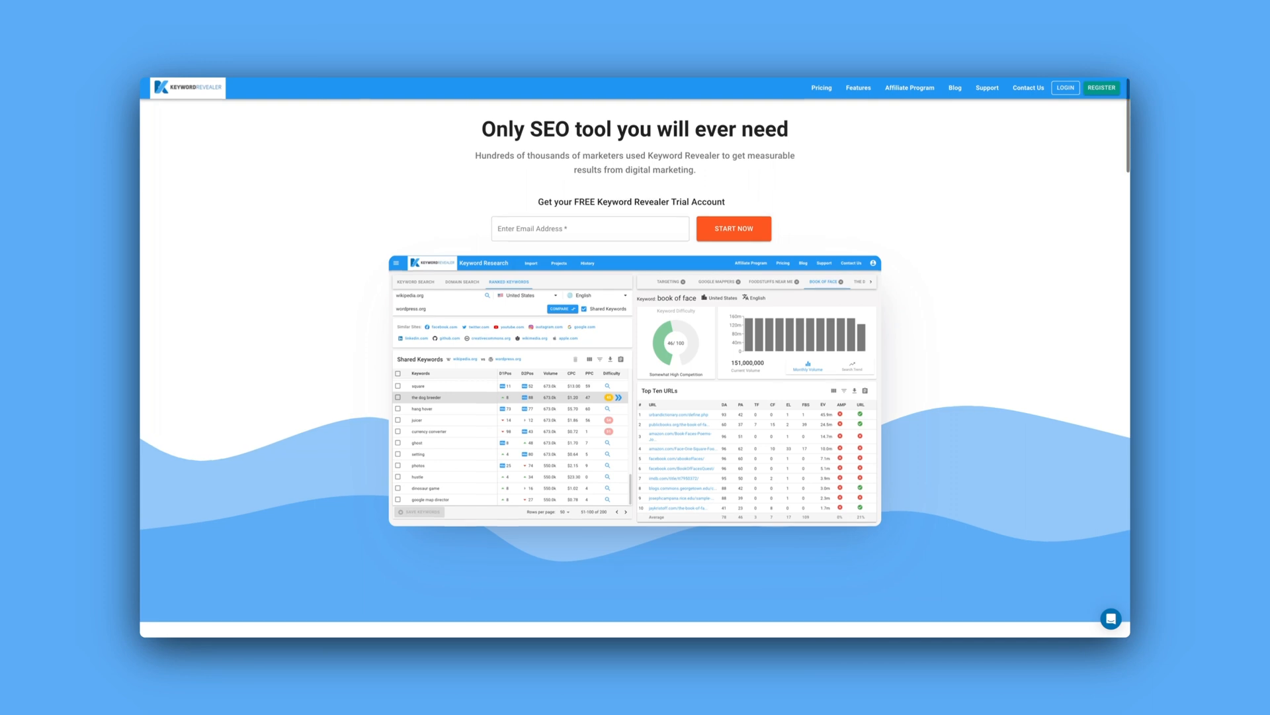
Scroll down the Keyword Revealer homepage past its usage stats and feature overview
{"action": "scroll", "scroll_direction": "down", "scroll_amount": 3}
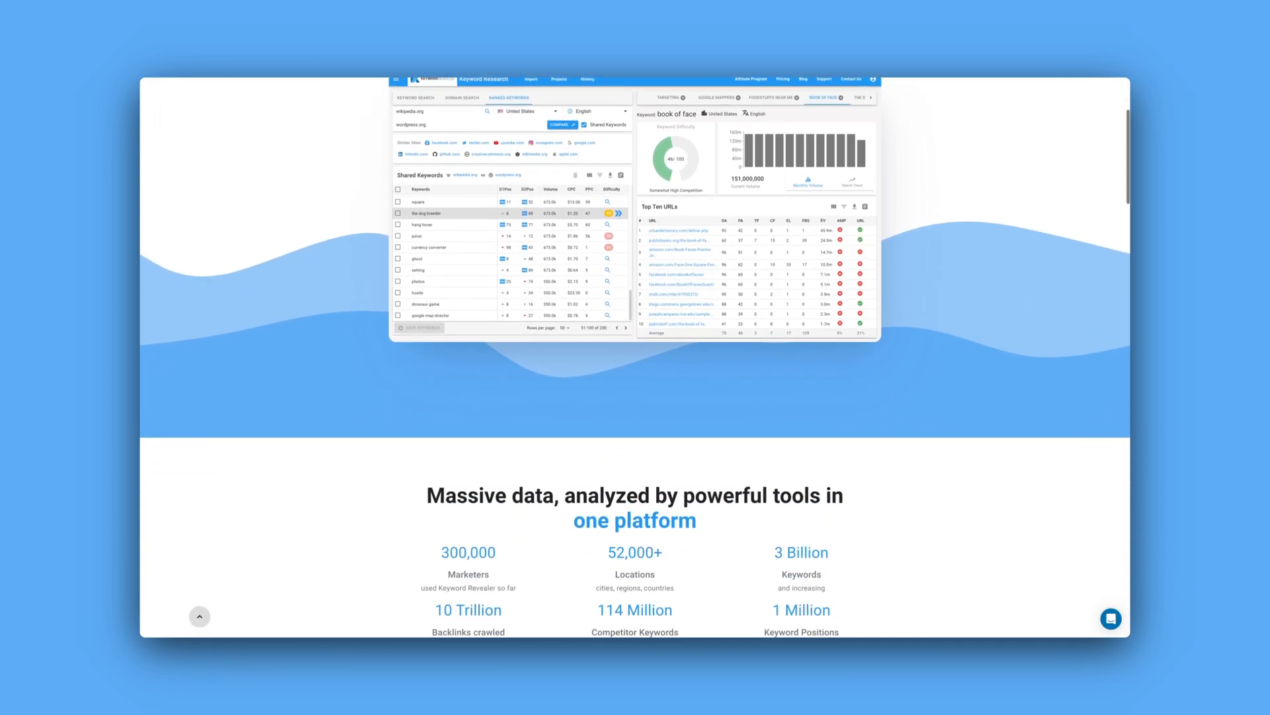
{"action": "scroll", "scroll_direction": "down", "scroll_amount": 3}
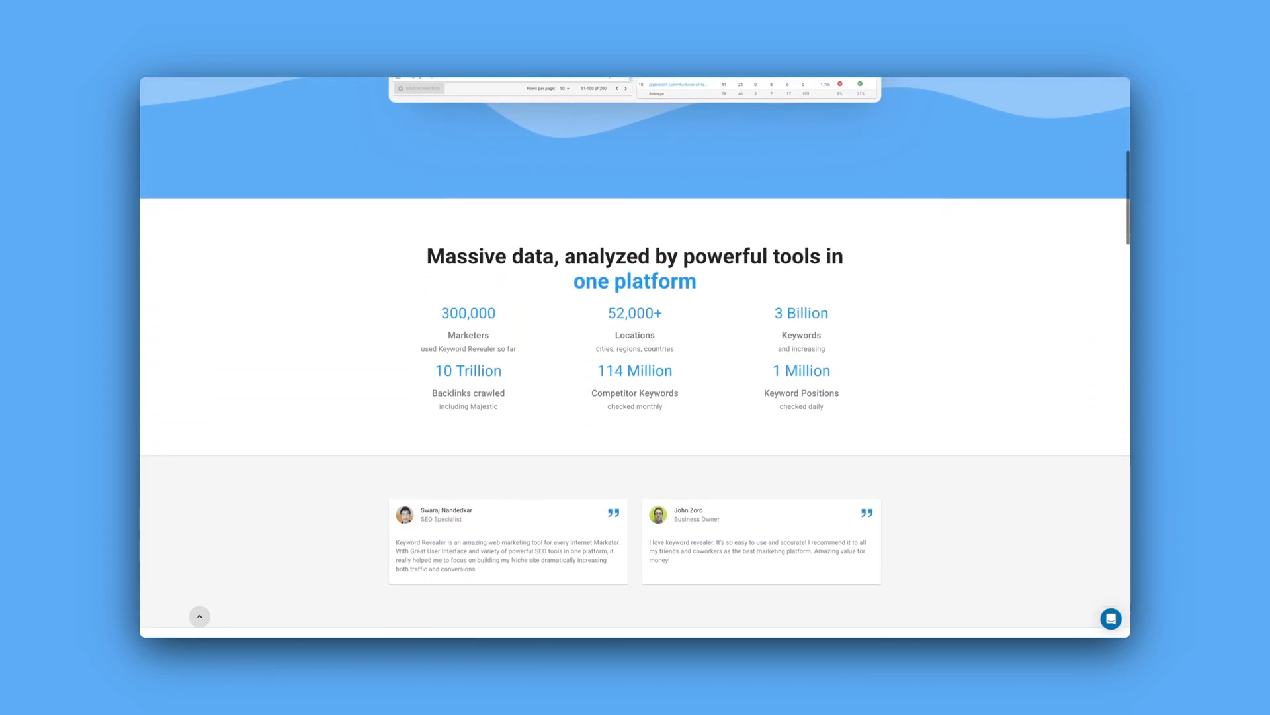
{"action": "scroll", "scroll_direction": "down", "scroll_amount": 3}
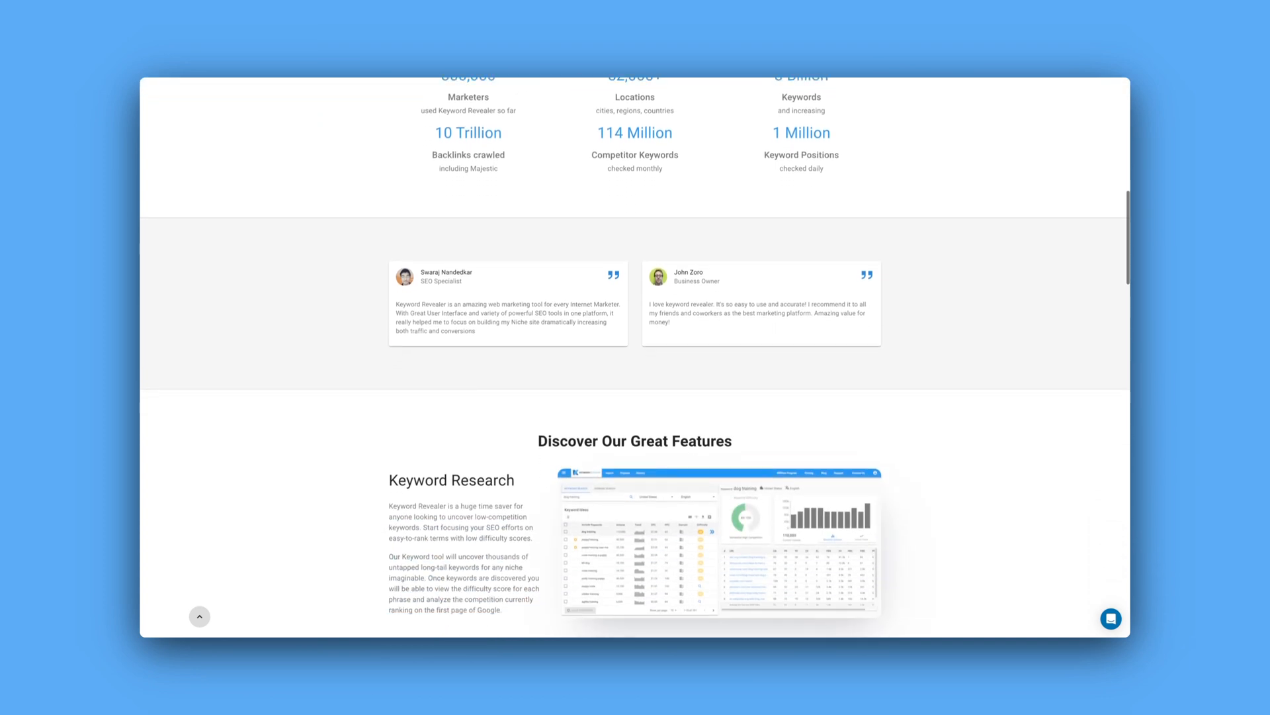
{"action": "scroll", "scroll_direction": "down", "scroll_amount": 3}
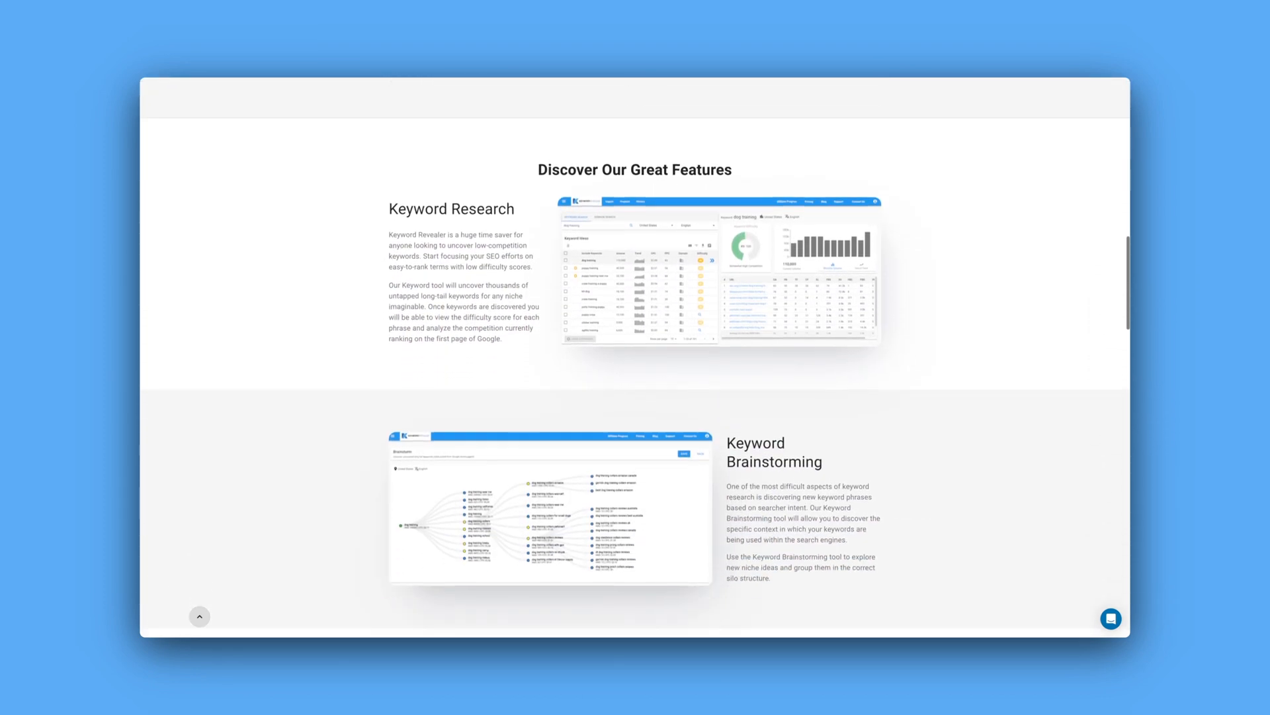
{"action": "scroll", "scroll_direction": "down", "scroll_amount": 3}
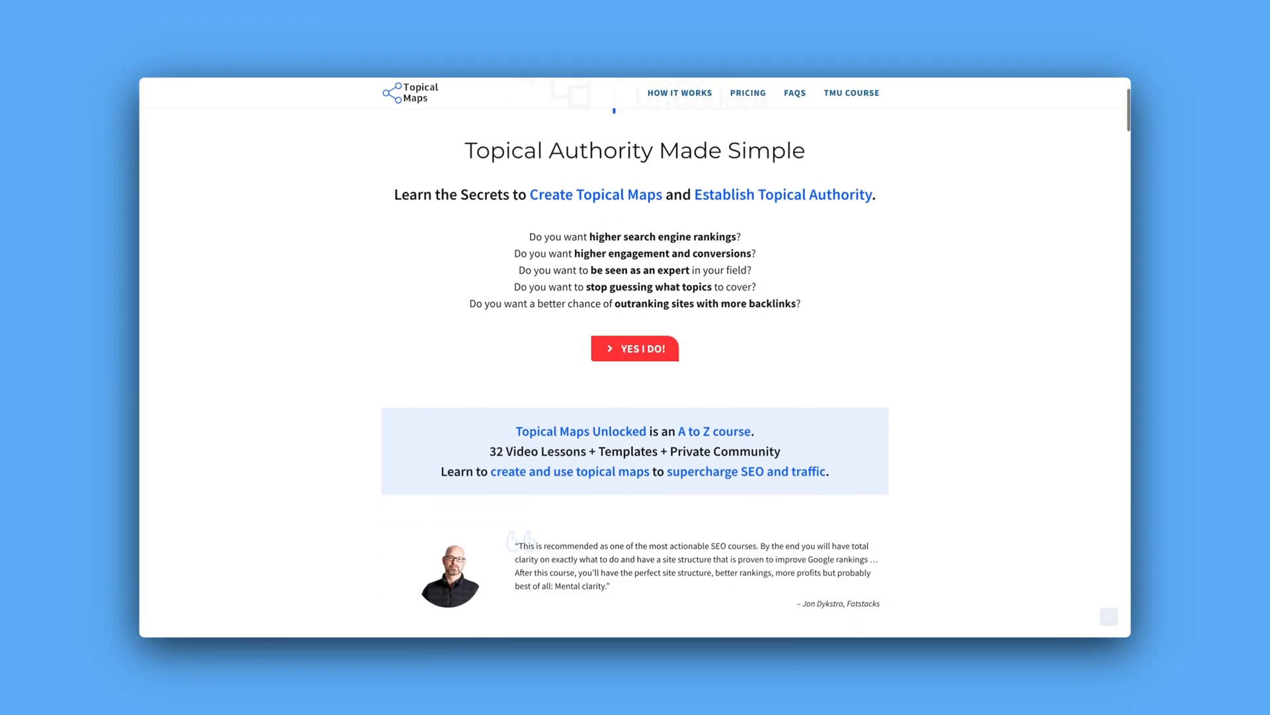
Scroll down the Topical Maps page through the Topical Maps Unlocked course details
{"action": "scroll", "scroll_direction": "down", "scroll_amount": 3}
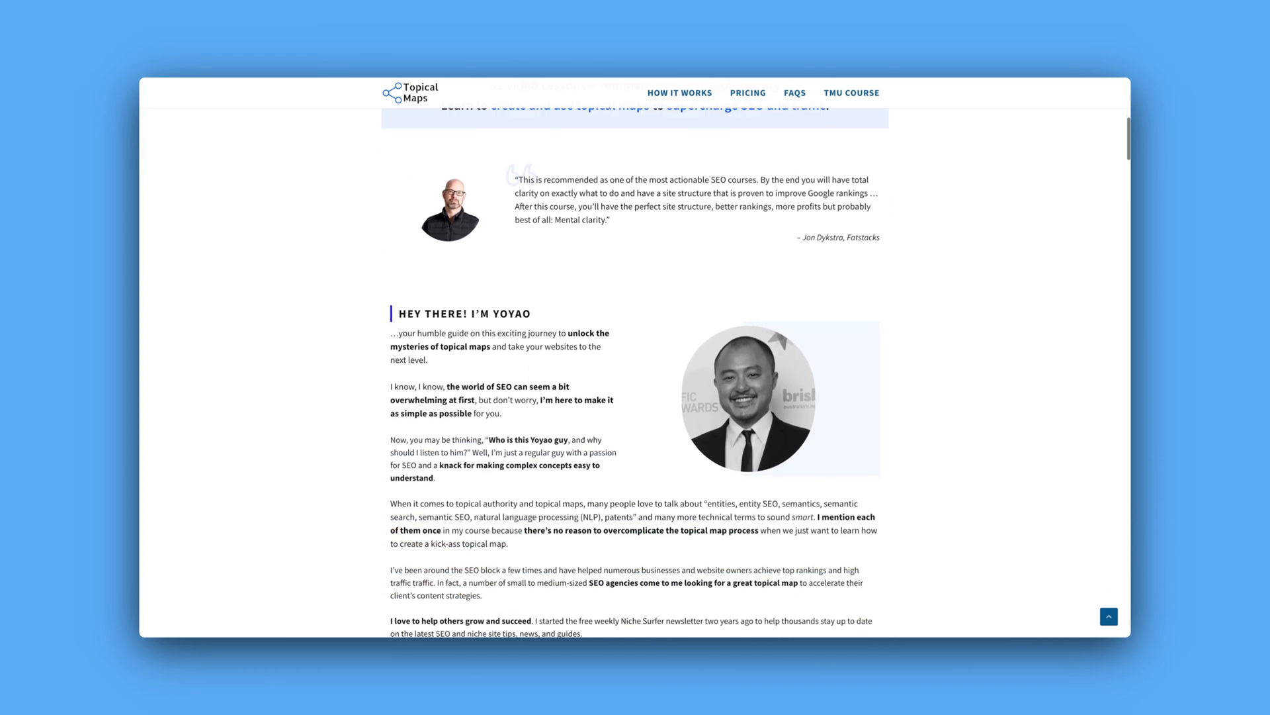
{"action": "scroll", "scroll_direction": "down", "scroll_amount": 3}
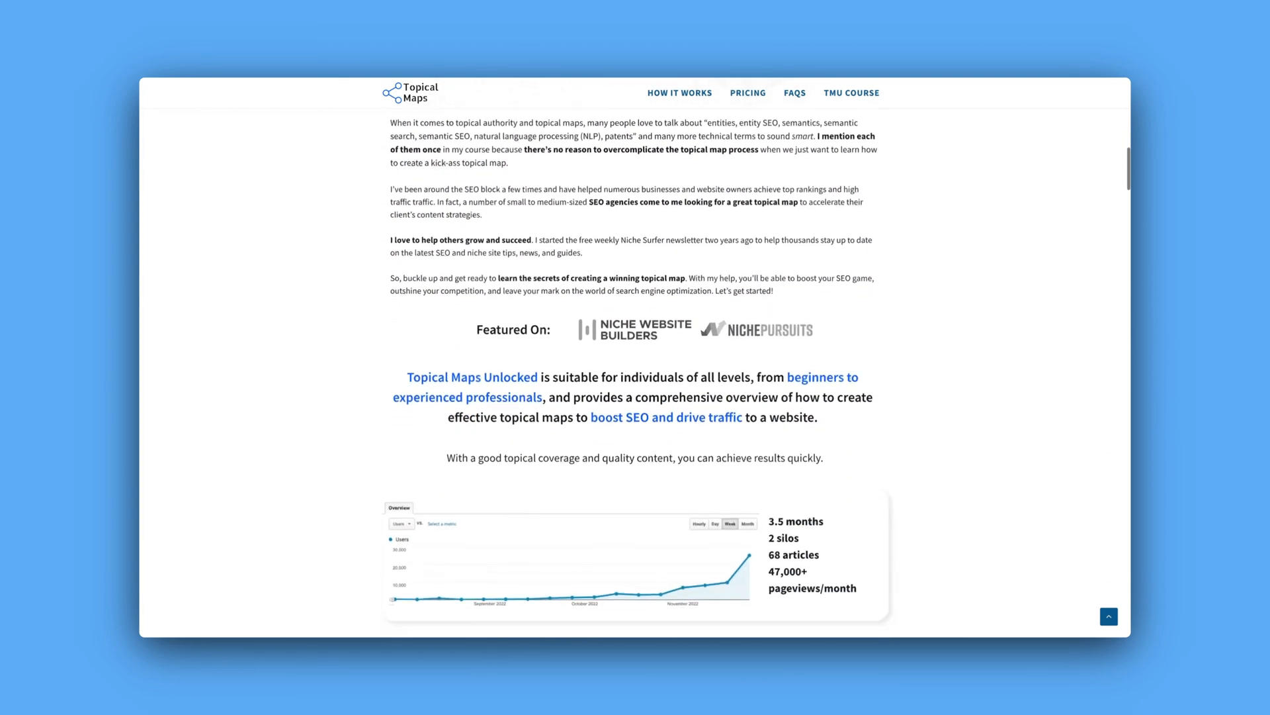
{"action": "scroll", "scroll_direction": "down", "scroll_amount": 3}
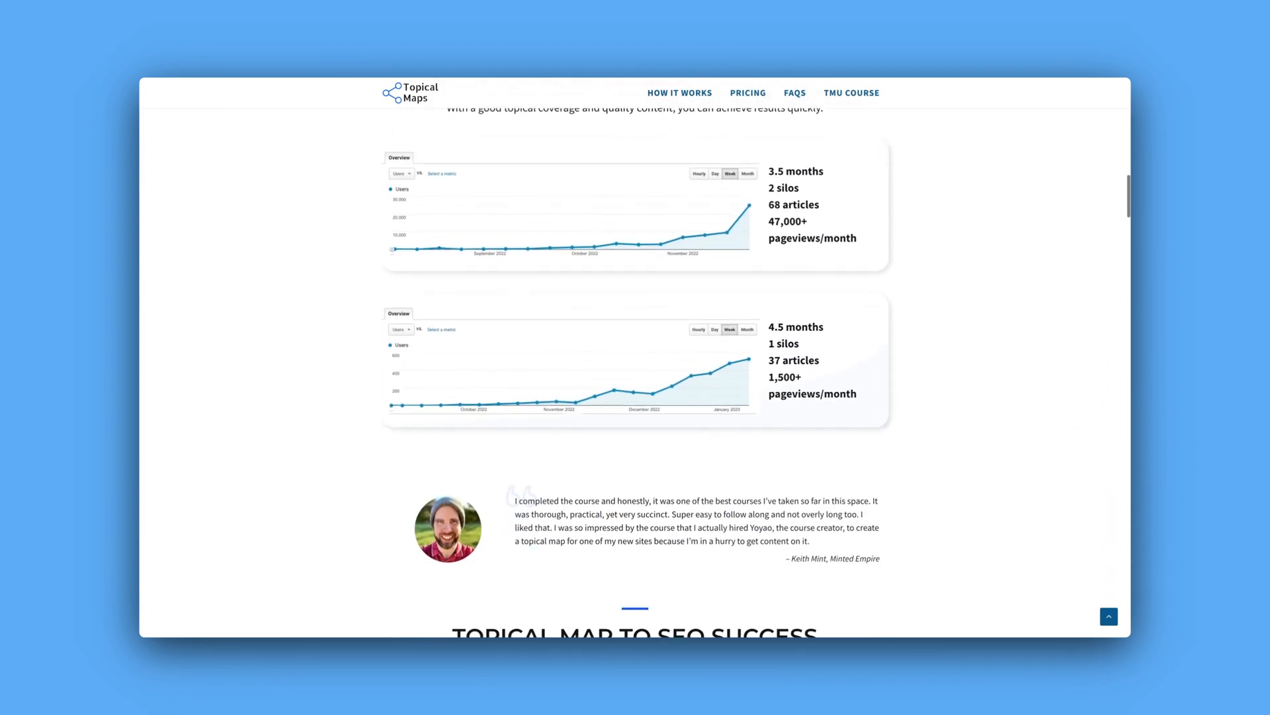
{"action": "scroll", "scroll_direction": "down", "scroll_amount": 3}
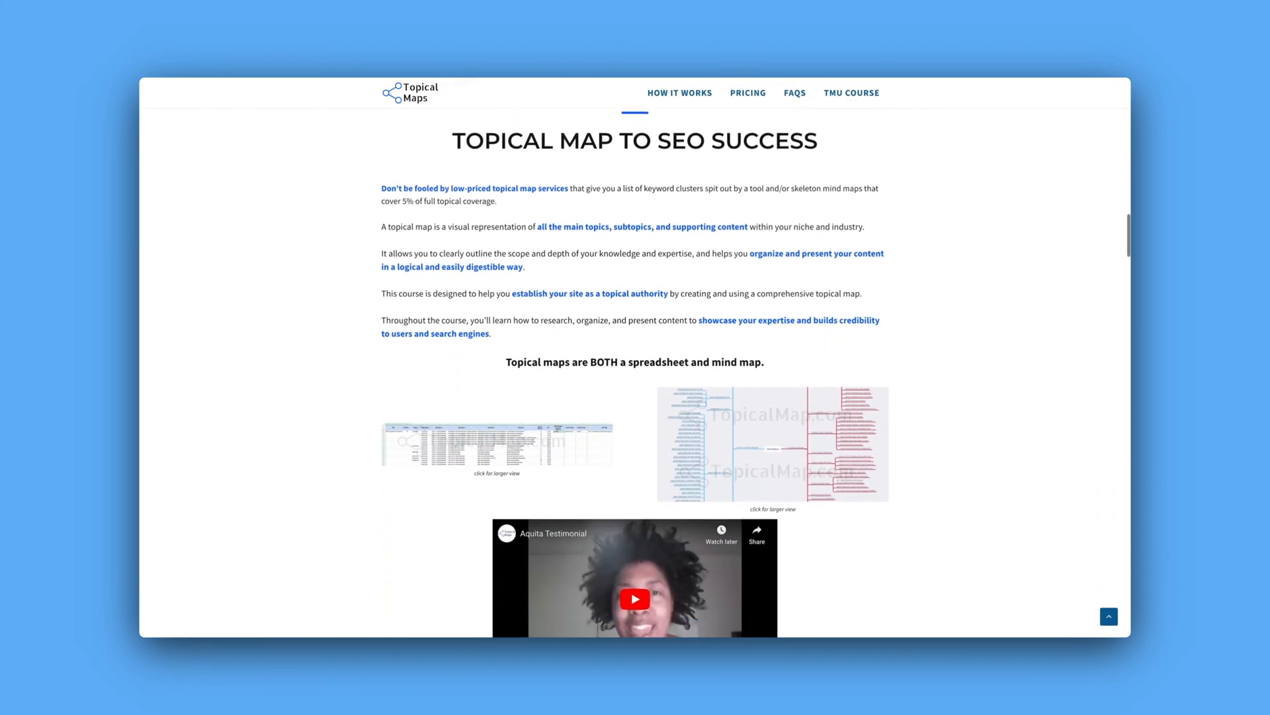
{"action": "scroll", "scroll_direction": "down", "scroll_amount": 3}
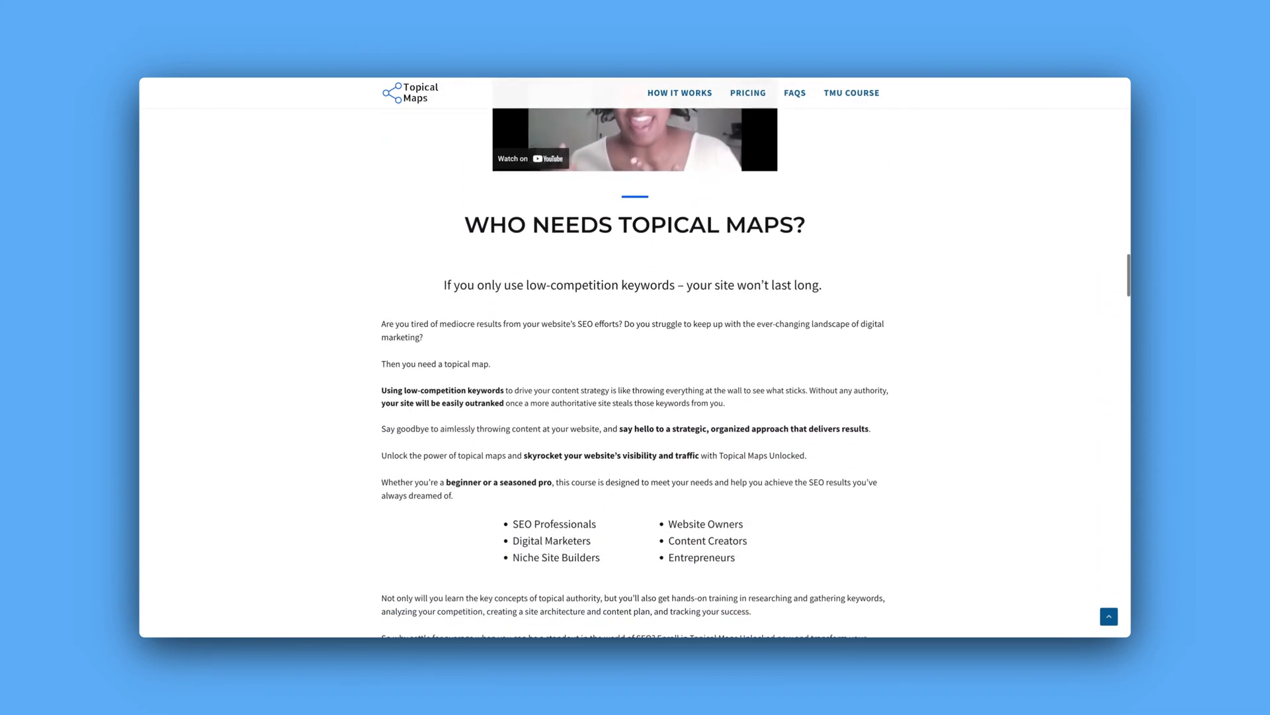
{"action": "scroll", "scroll_direction": "down", "scroll_amount": 3}
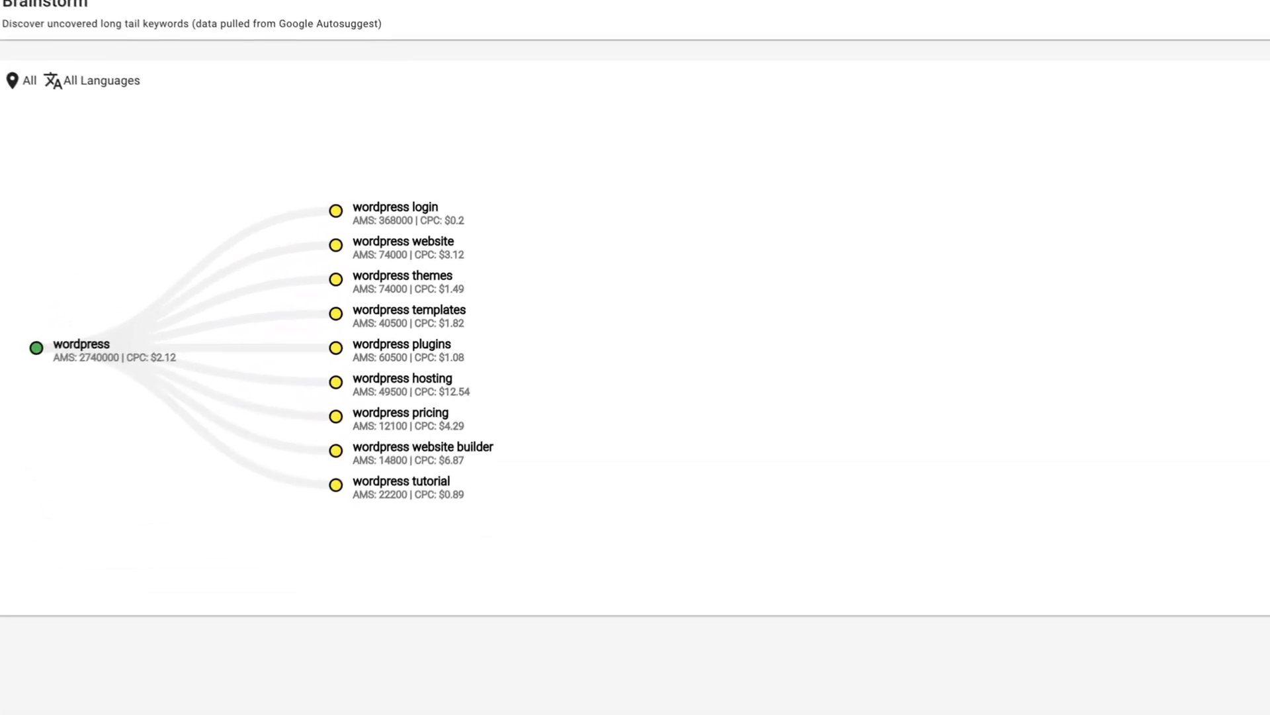
Switch to the WriterZen Auto-Cluster homepage
{"action": "left_click", "coordinate": [396, 206]}
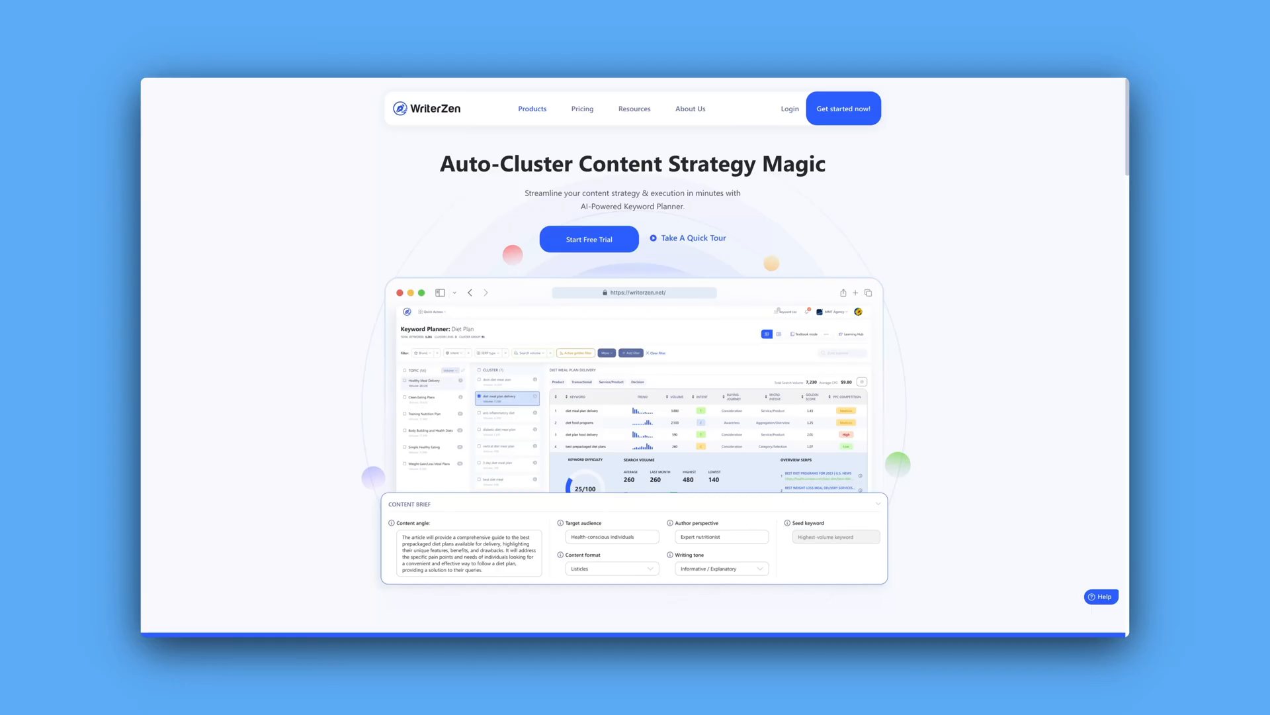
{"action": "scroll", "scroll_direction": "down", "scroll_amount": 3}
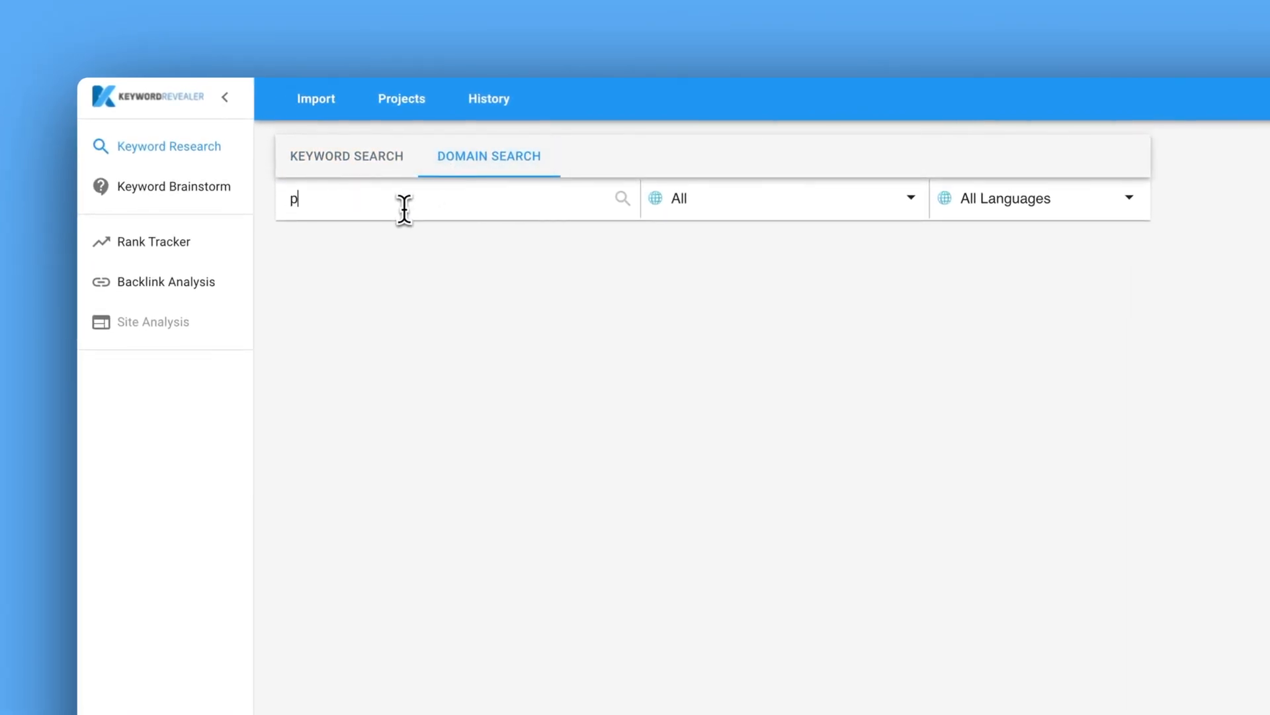
Run a Domain Search for phillipstemann.com and sort its keywords by difficulty
{"action": "type", "text": "hillipstemann.com"}
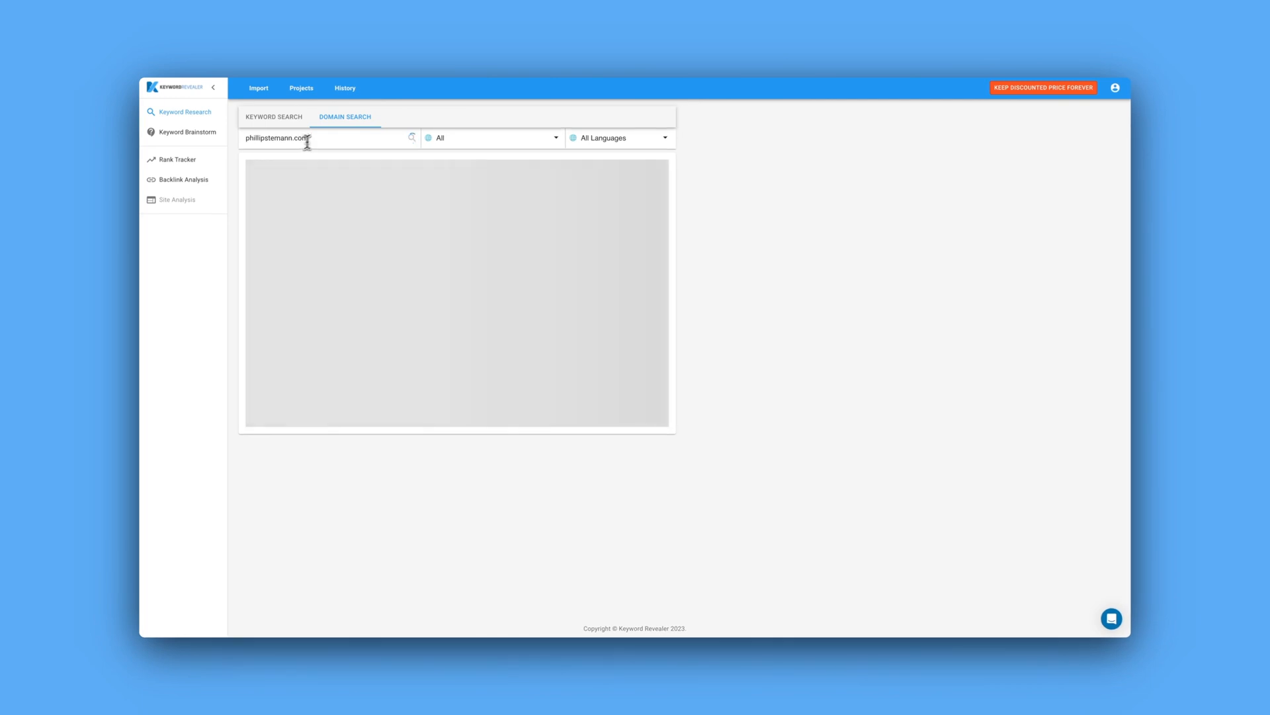
{"action": "left_click", "coordinate": [410, 137]}
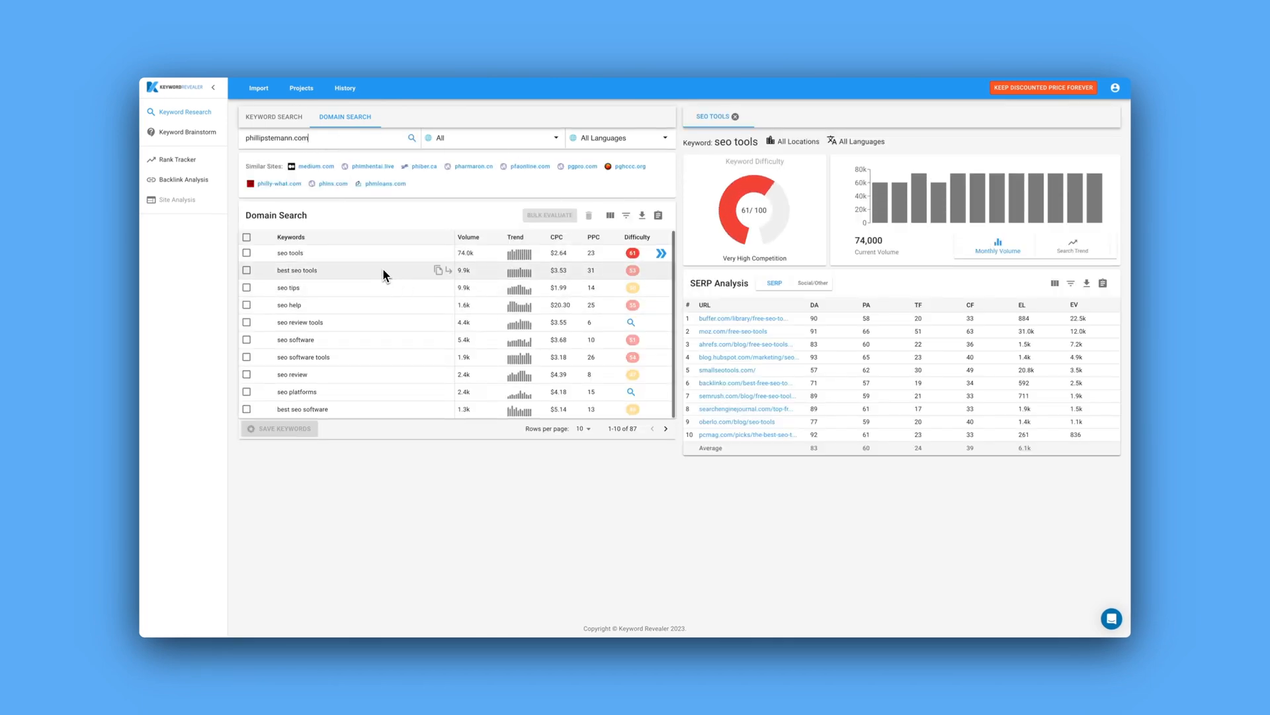
{"action": "mouse_move", "coordinate": [632, 253]}
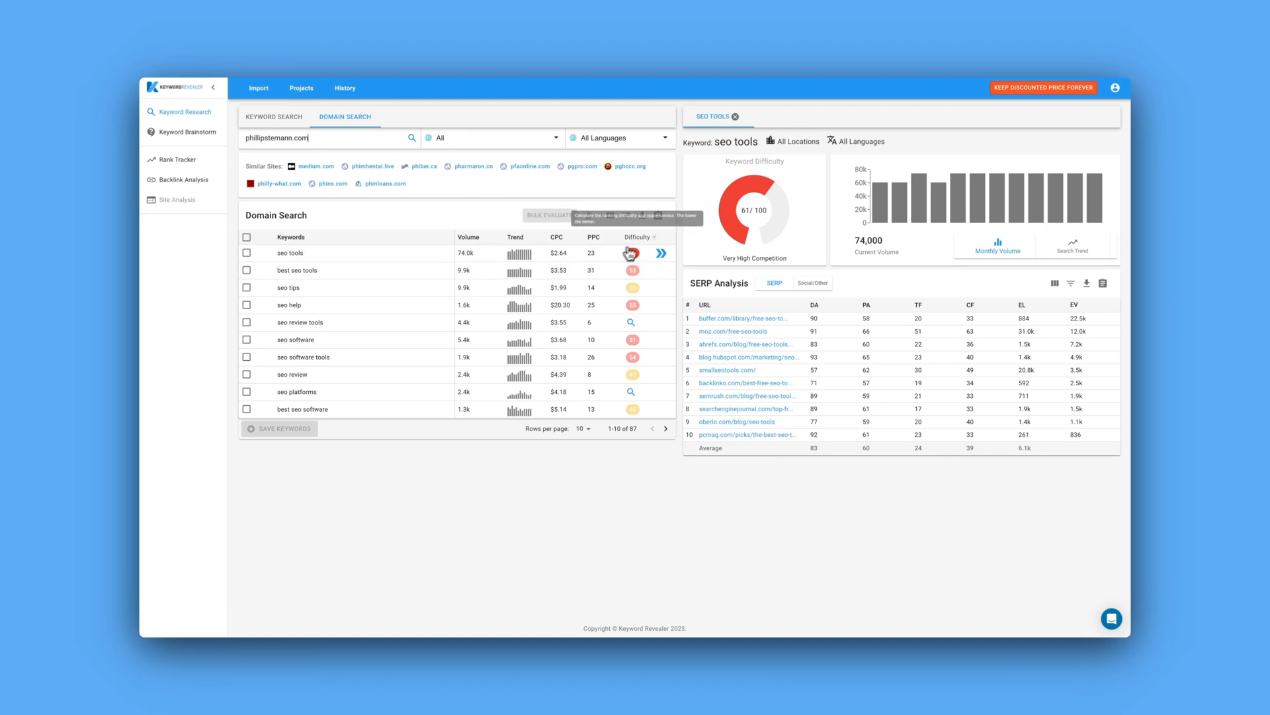
{"action": "left_click", "coordinate": [637, 237]}
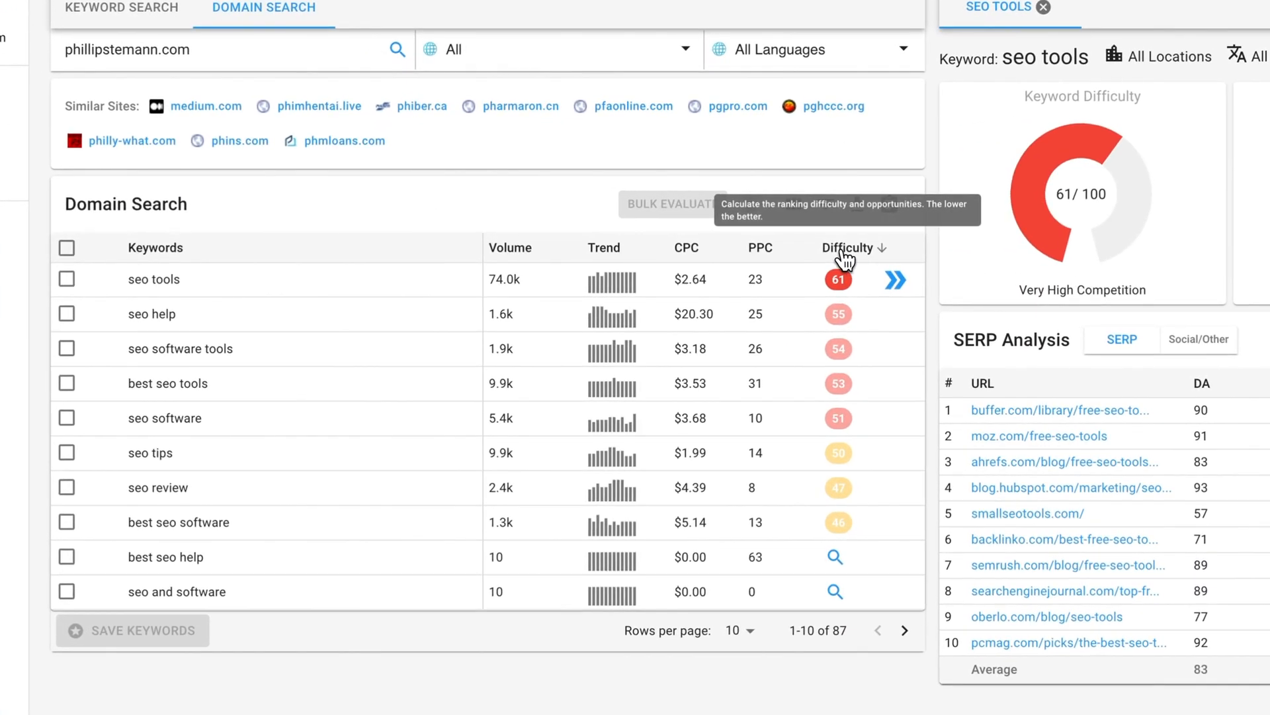
Research "wordpress plugins" in Keyword Search, then go to the Rank Tracker module
{"action": "left_click", "coordinate": [848, 249]}
{"action": "type", "text": "wordpress plugins"}
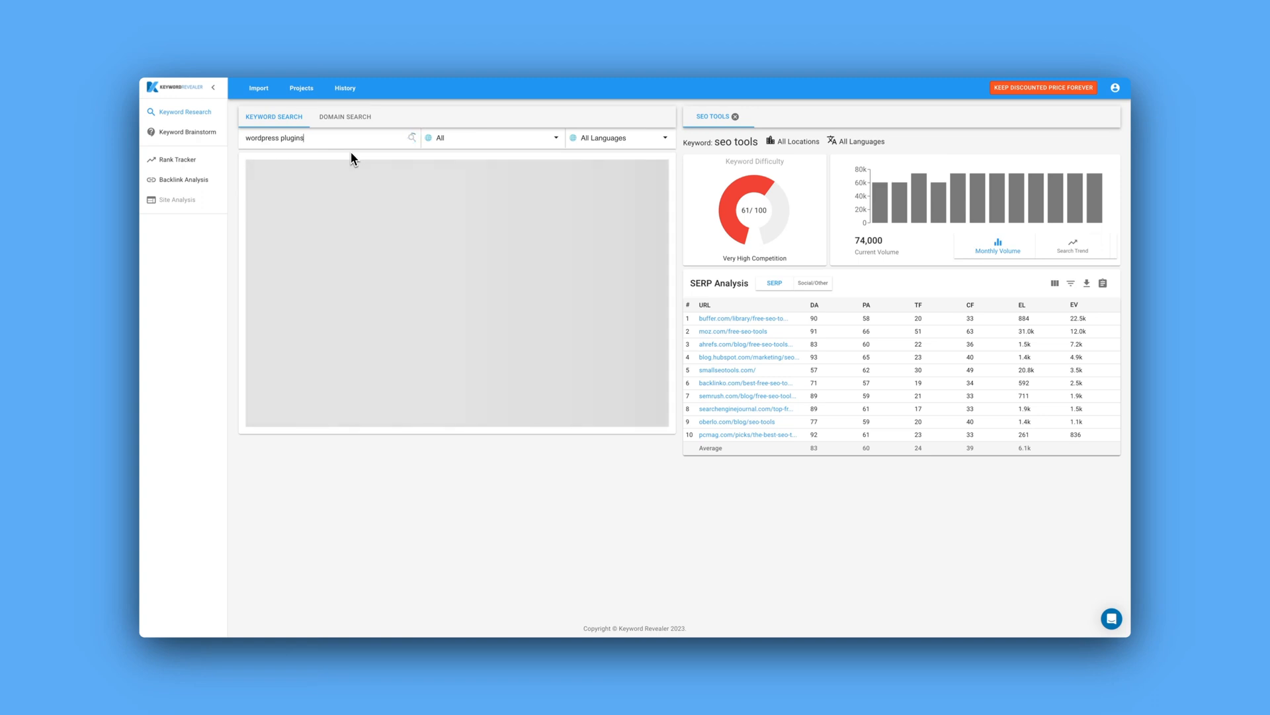
{"action": "left_click", "coordinate": [411, 137]}
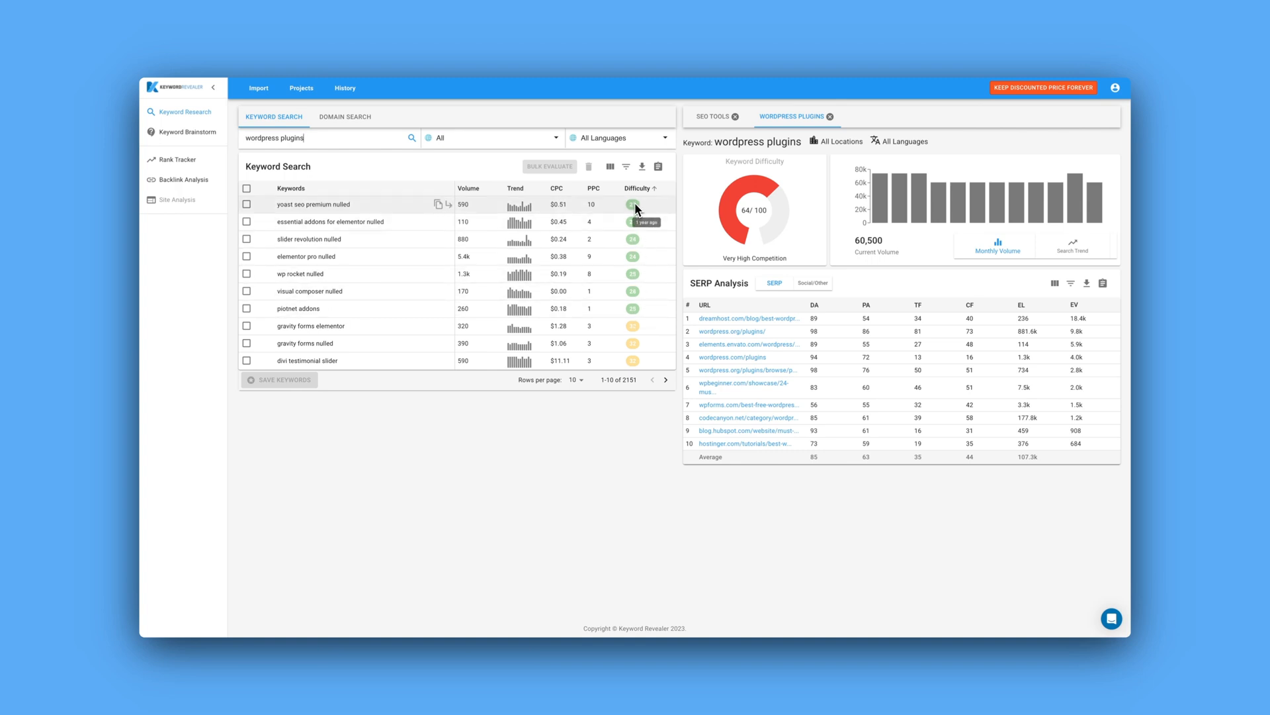
{"action": "mouse_move", "coordinate": [635, 240]}
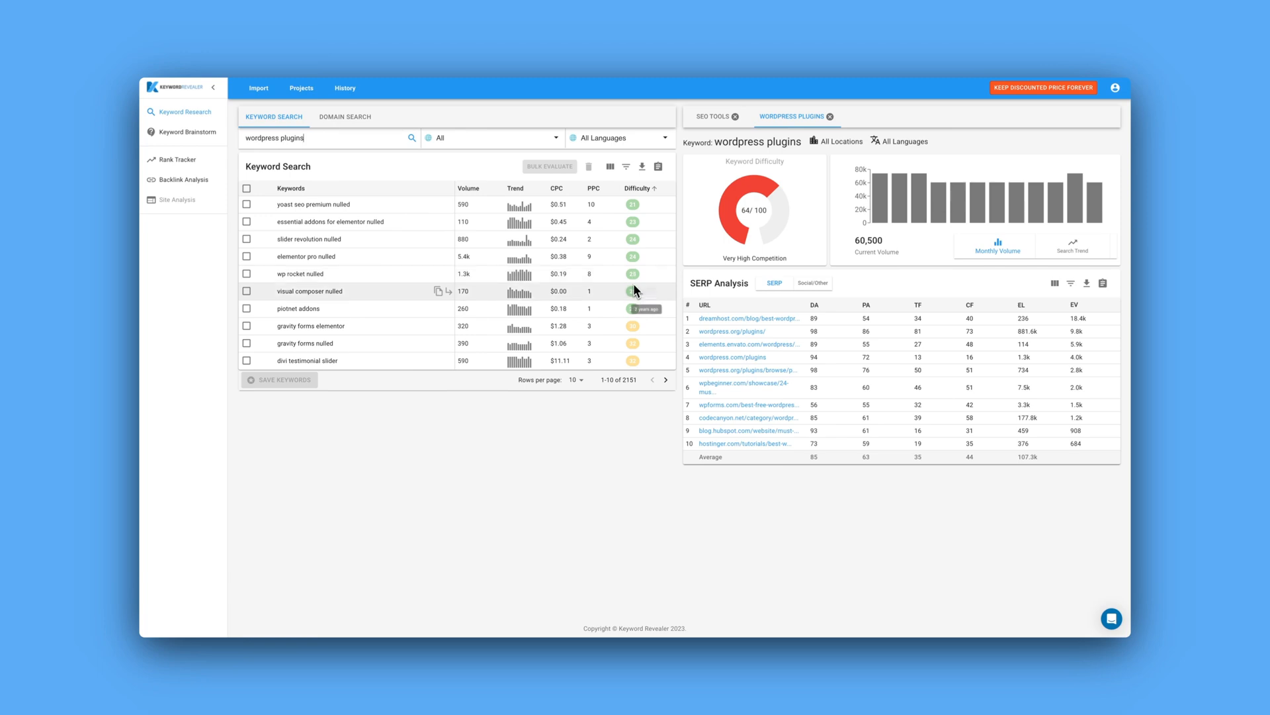
{"action": "left_click", "coordinate": [177, 159]}
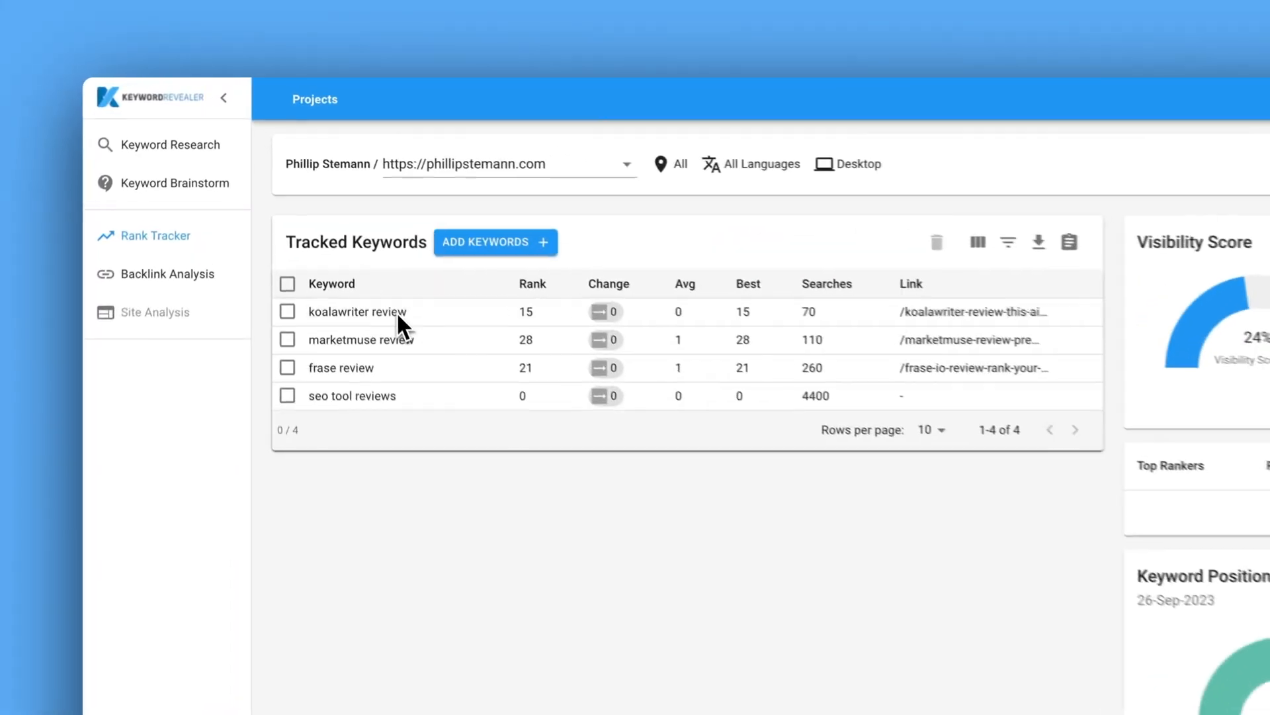
View the position history for "koalawriter review", close it and go to Backlink Analysis
{"action": "left_click", "coordinate": [358, 311]}
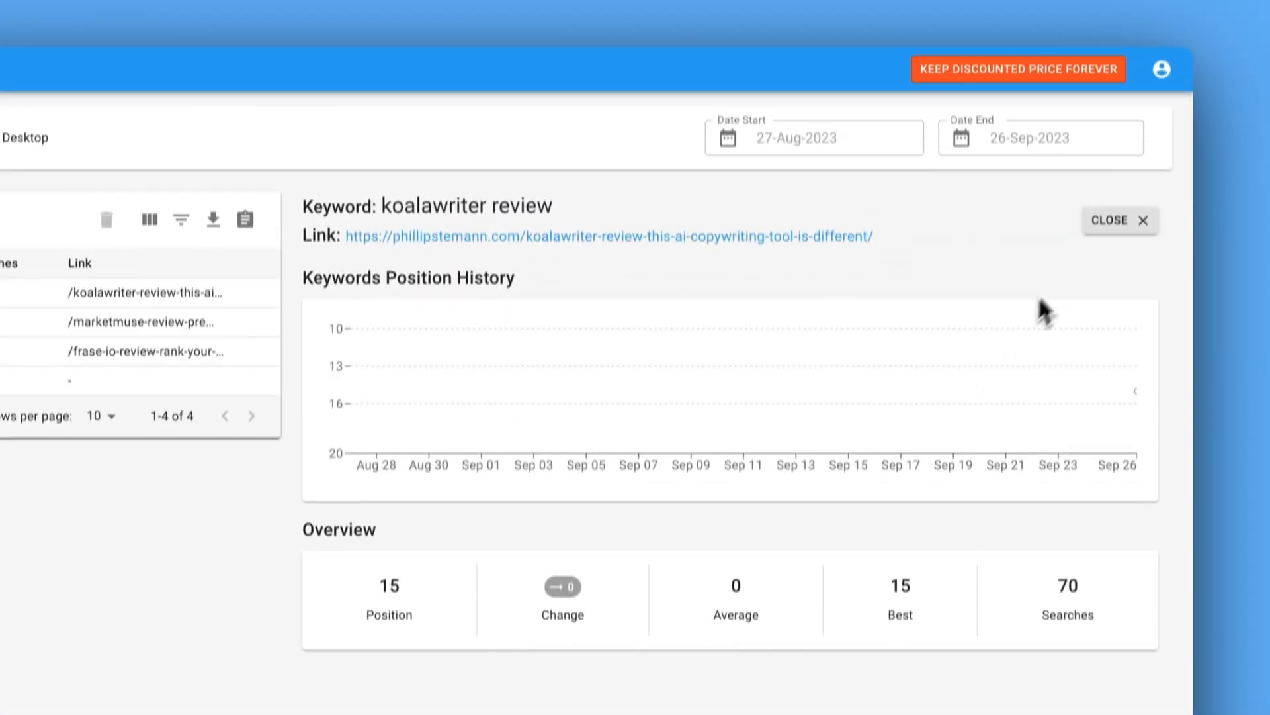
{"action": "left_click", "coordinate": [1119, 220]}
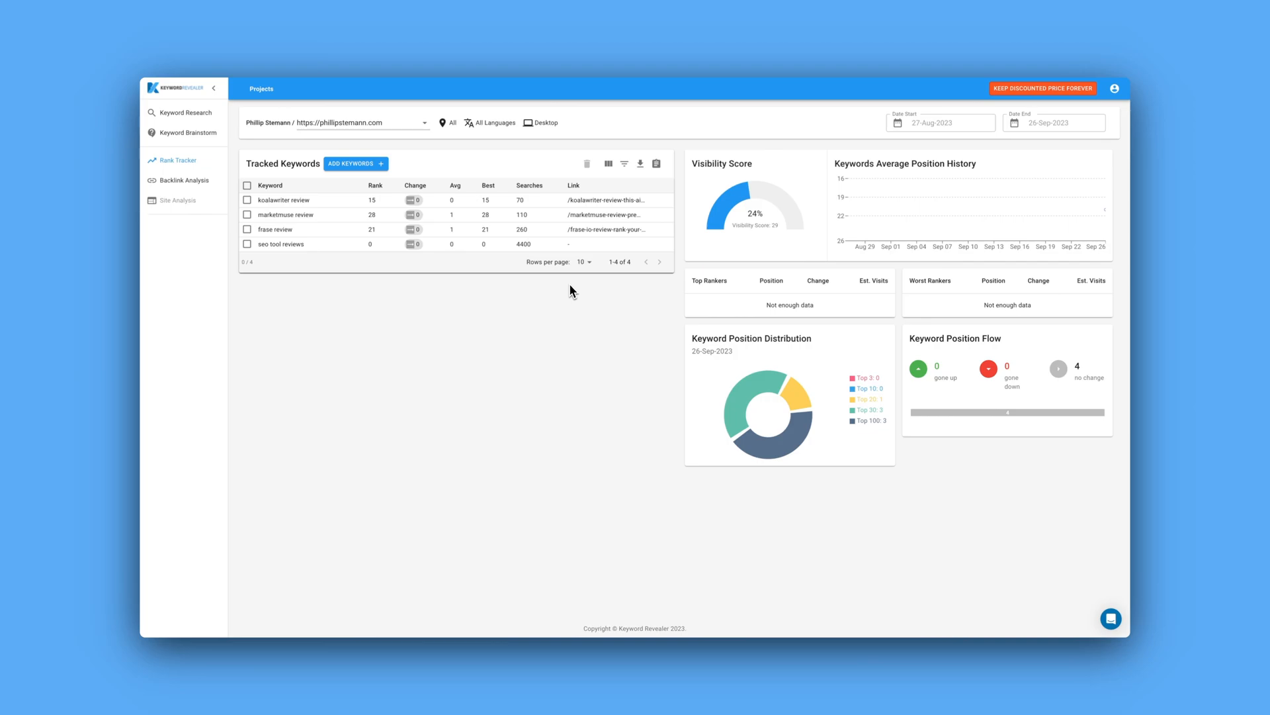
{"action": "left_click", "coordinate": [184, 180]}
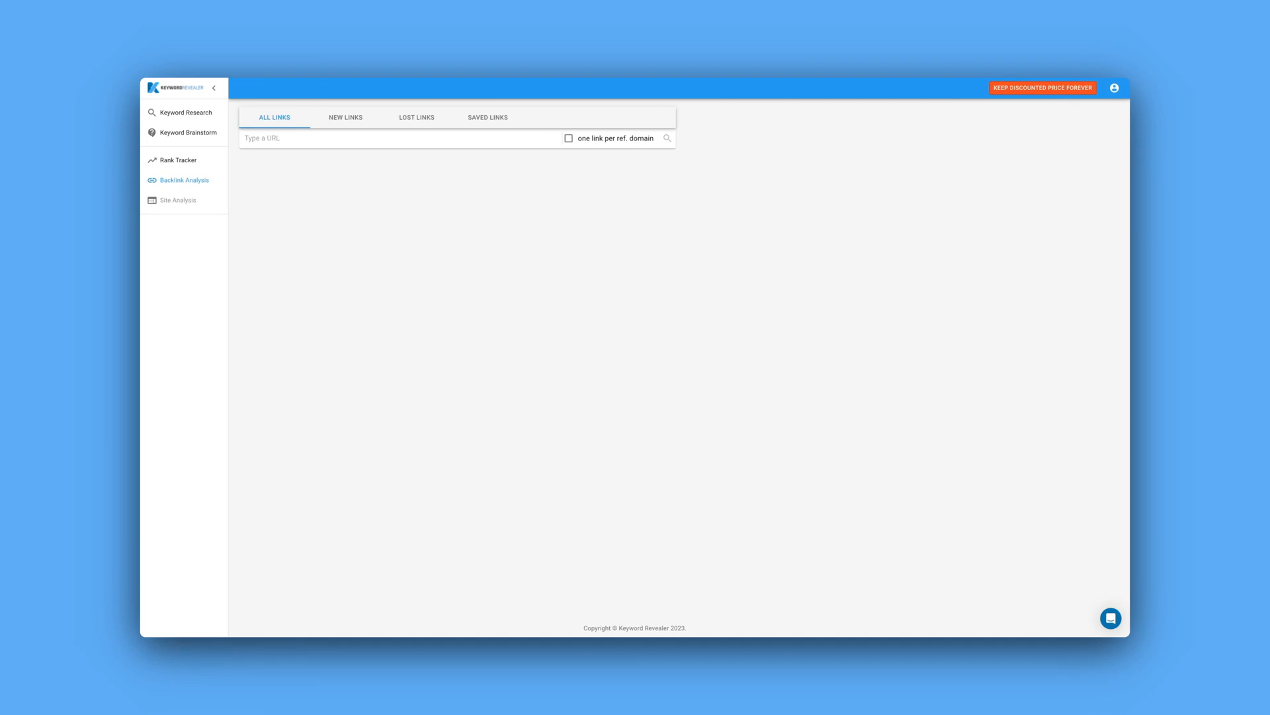
Look up backlinks for phillipstemann.com across New, Lost and Saved Links, then go to Pricing
{"action": "type", "text": "phillipstemann.com"}
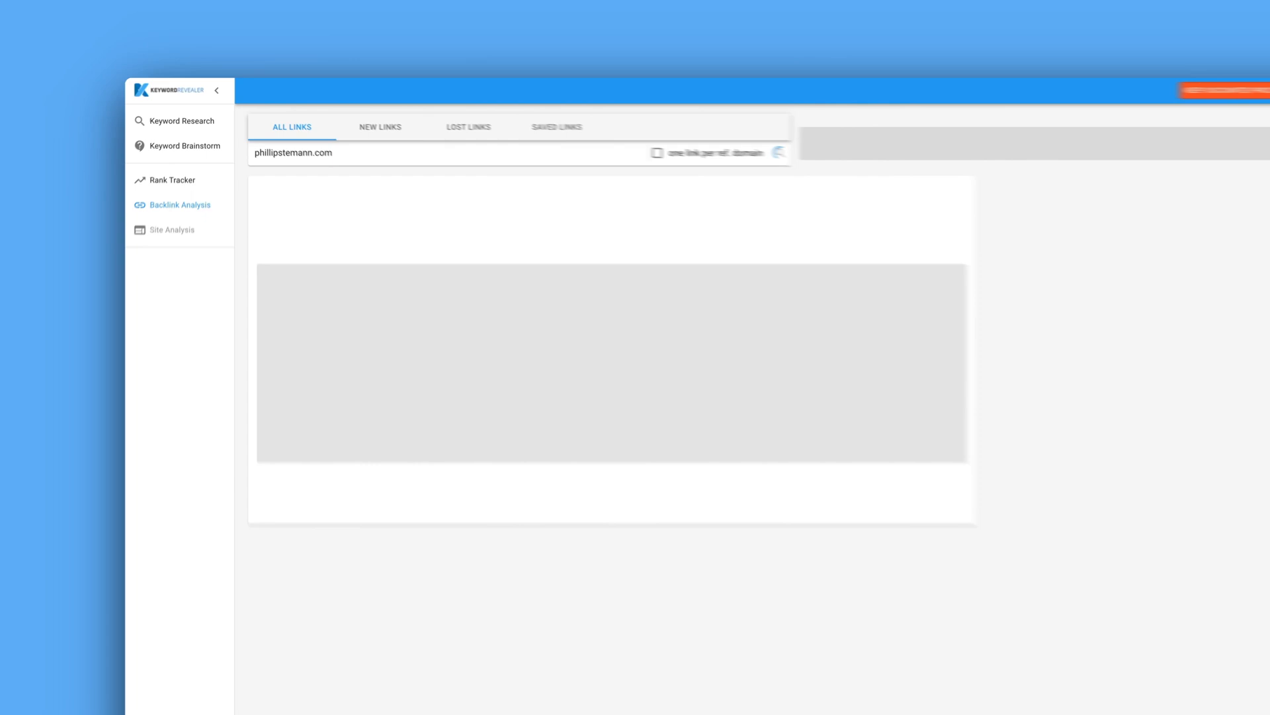
{"action": "left_click", "coordinate": [778, 153]}
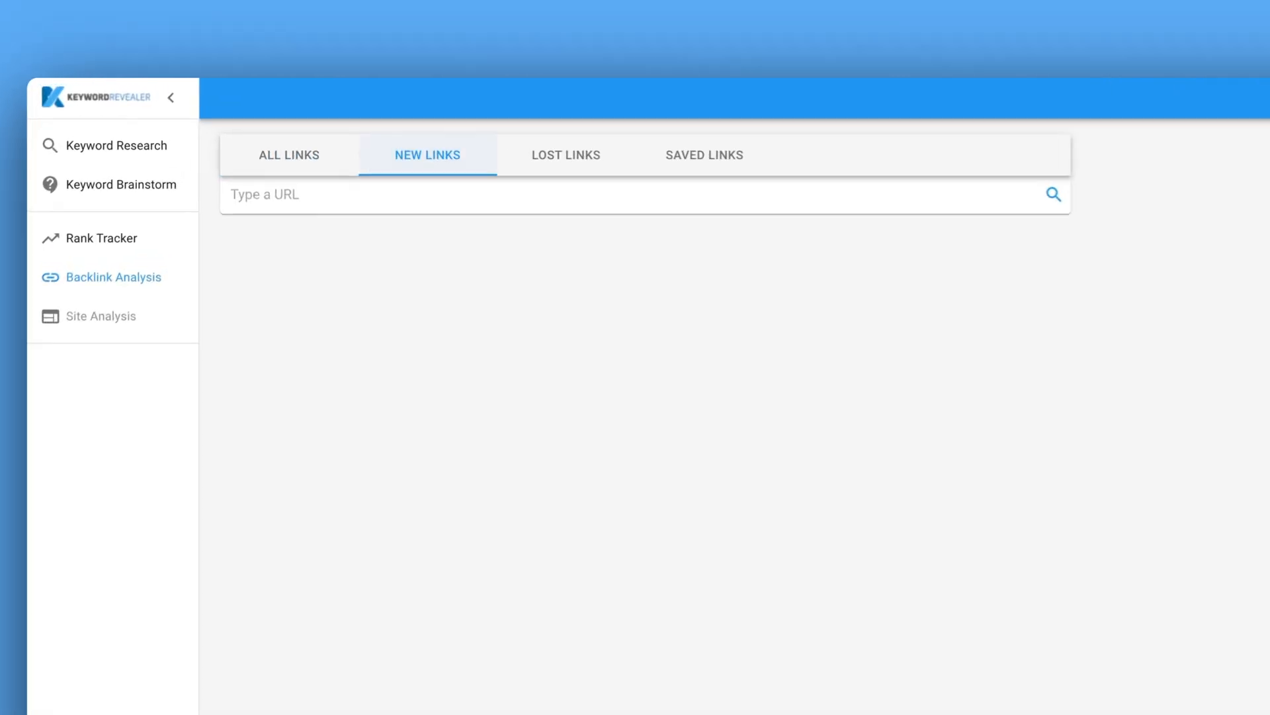
{"action": "left_click", "coordinate": [565, 155]}
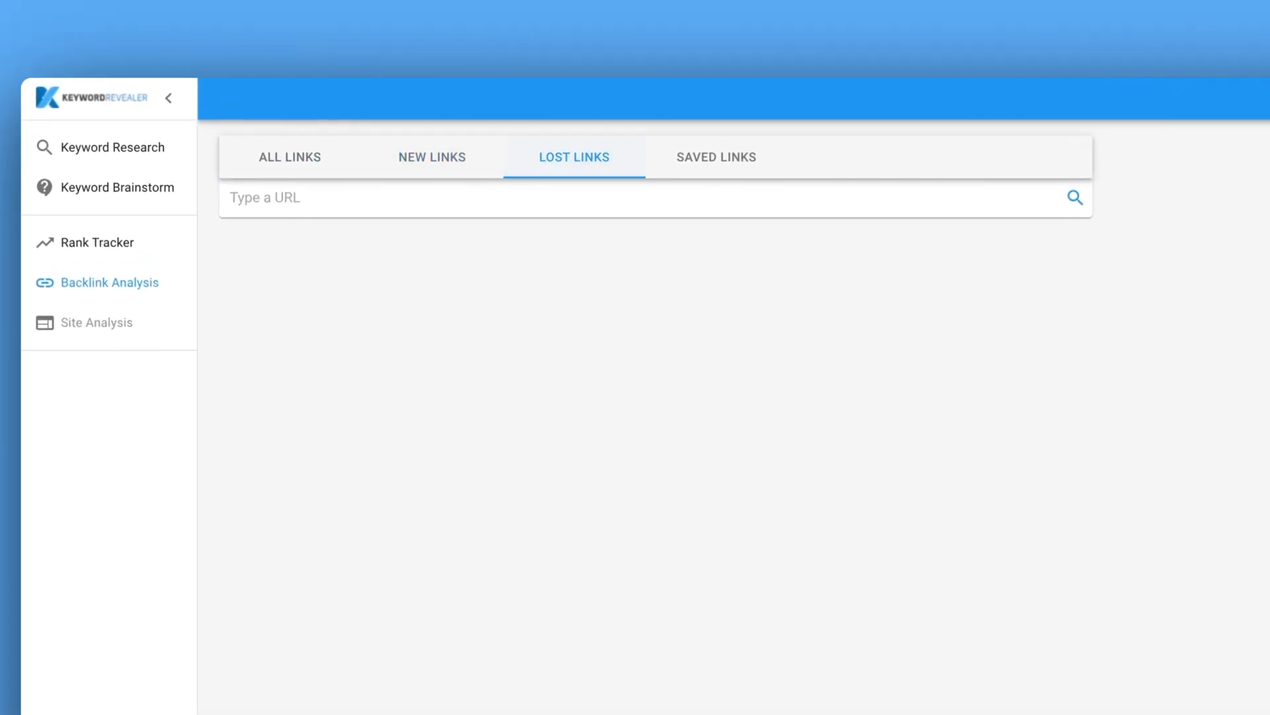
{"action": "left_click", "coordinate": [715, 156]}
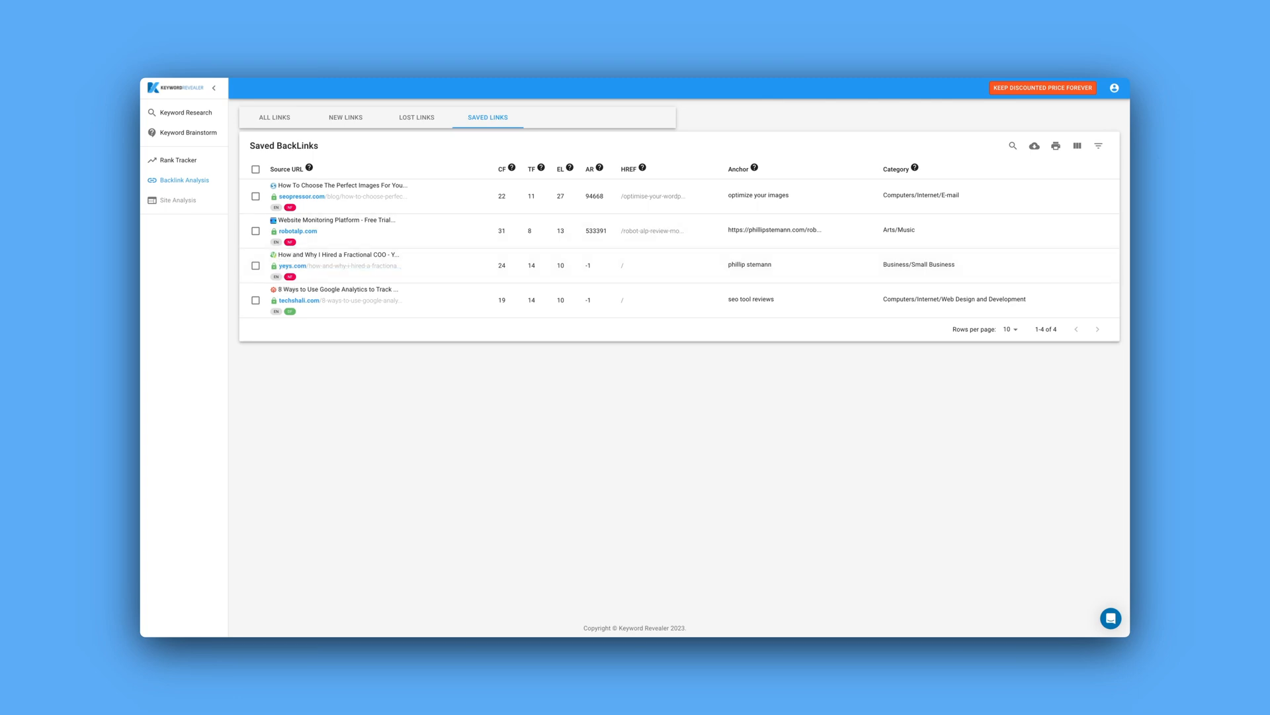
{"action": "left_click", "coordinate": [1043, 87]}
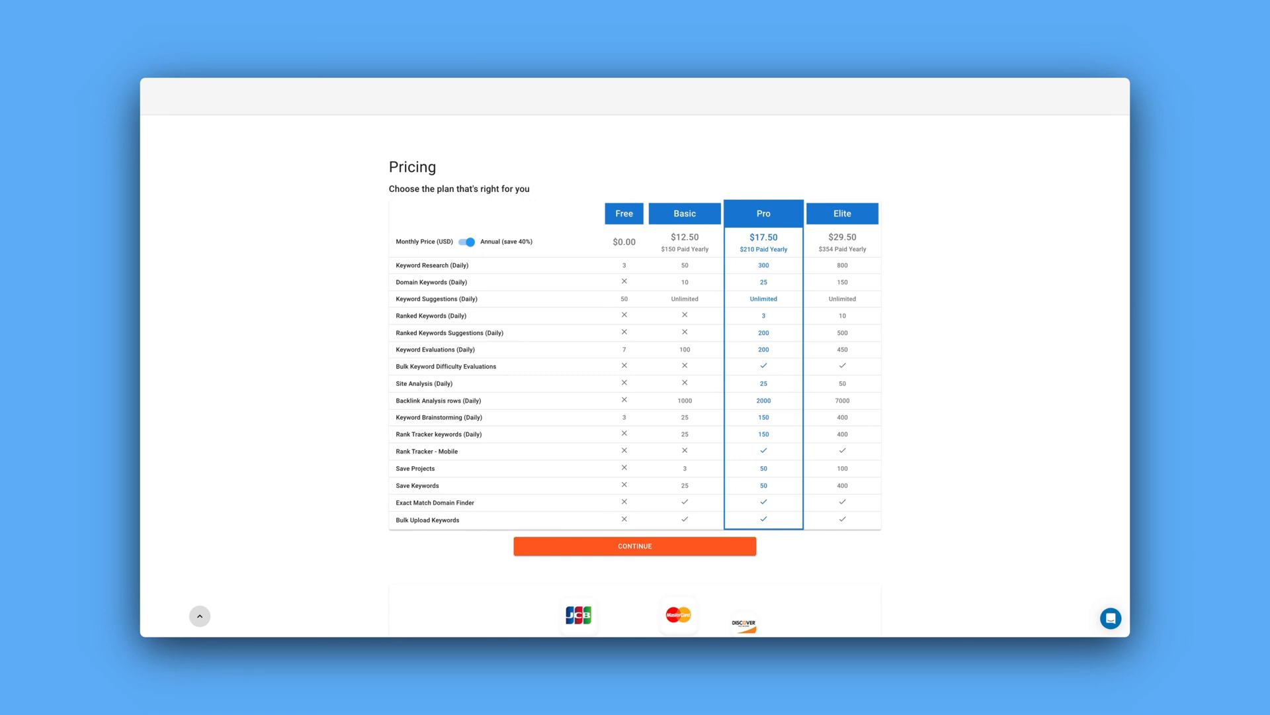